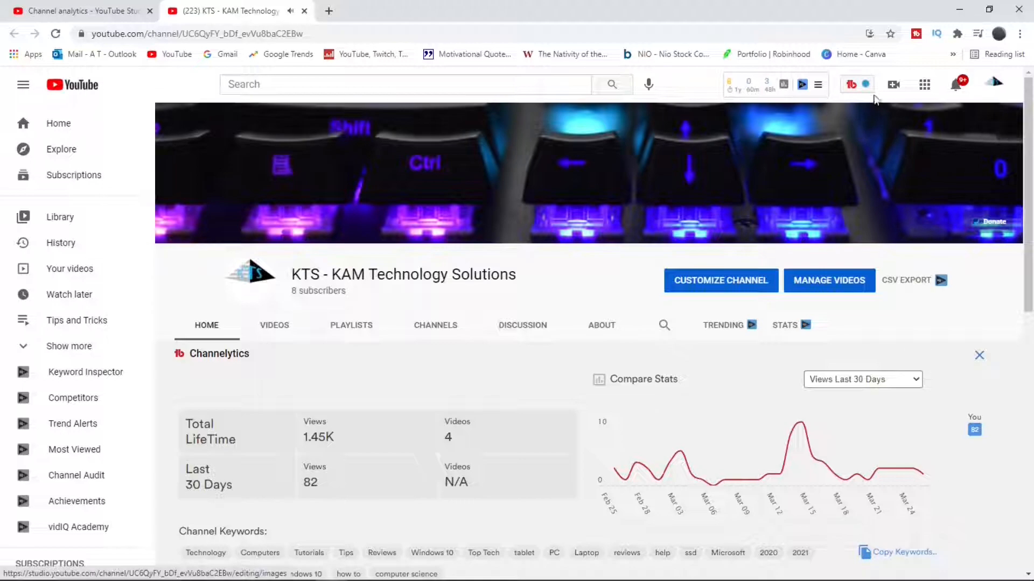
mouse_move(894, 84)
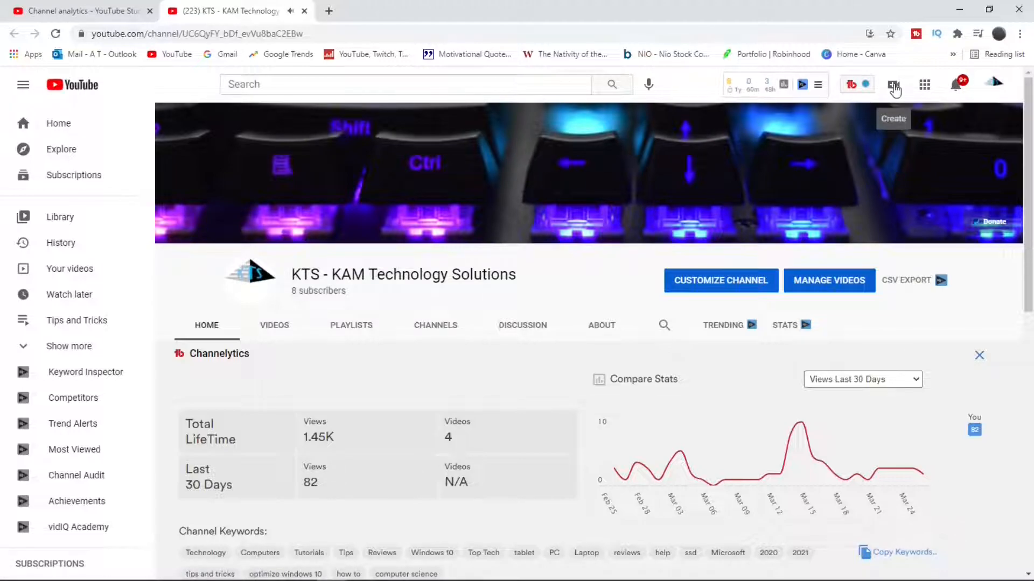
From the Create menu, choose Go live to reach the Live Control Room
click(893, 84)
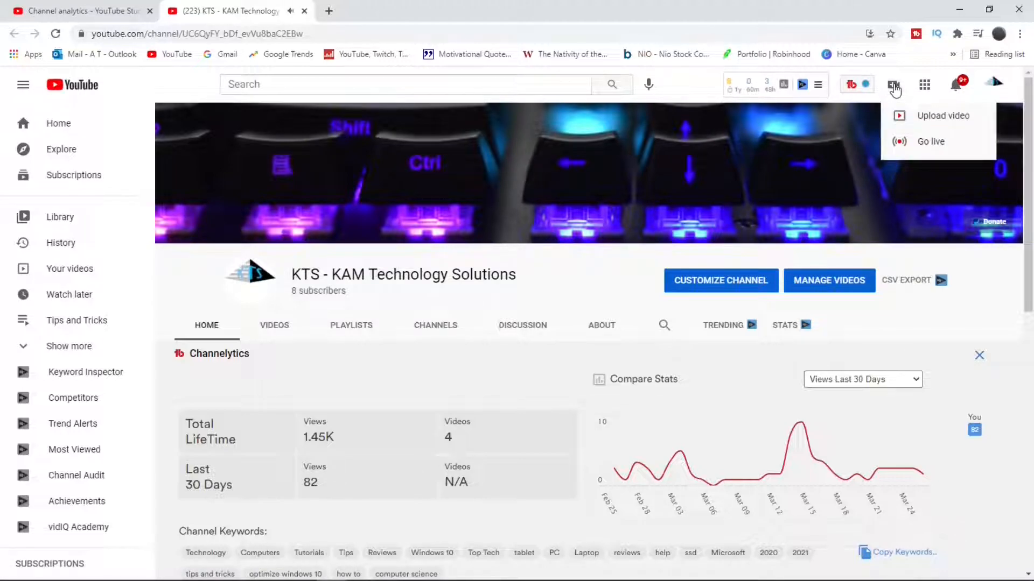
click(931, 141)
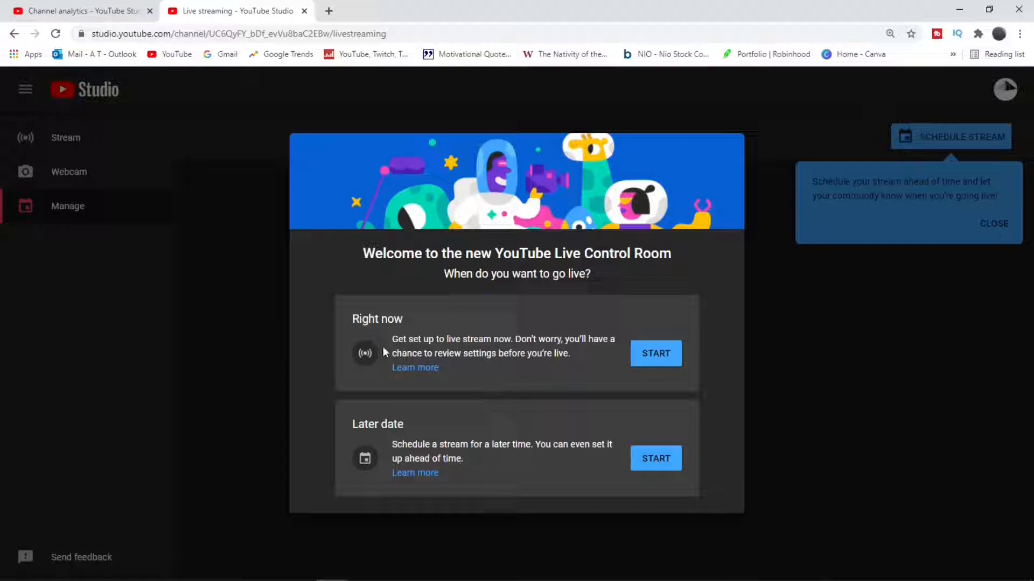
mouse_move(421, 432)
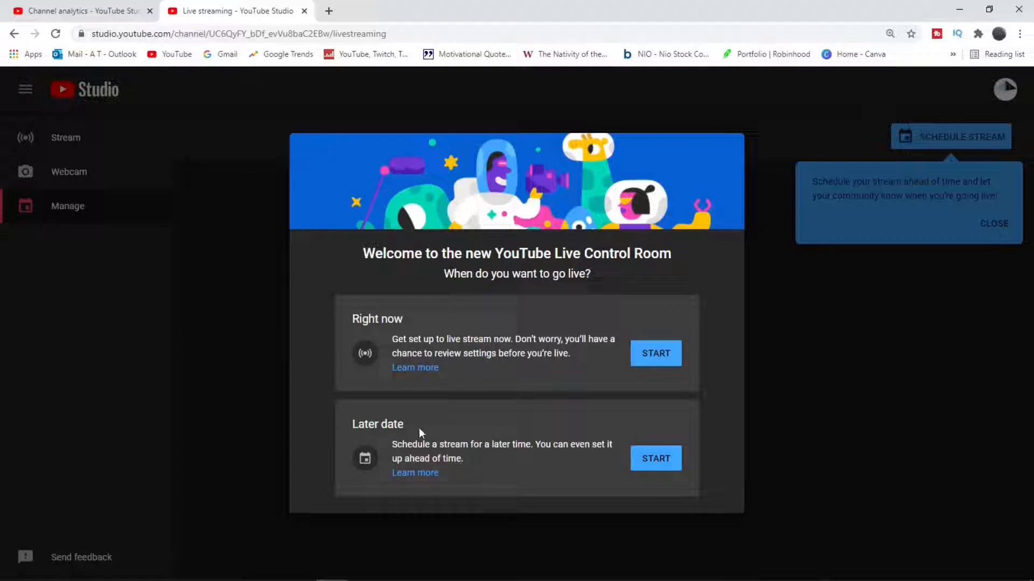
mouse_move(491, 338)
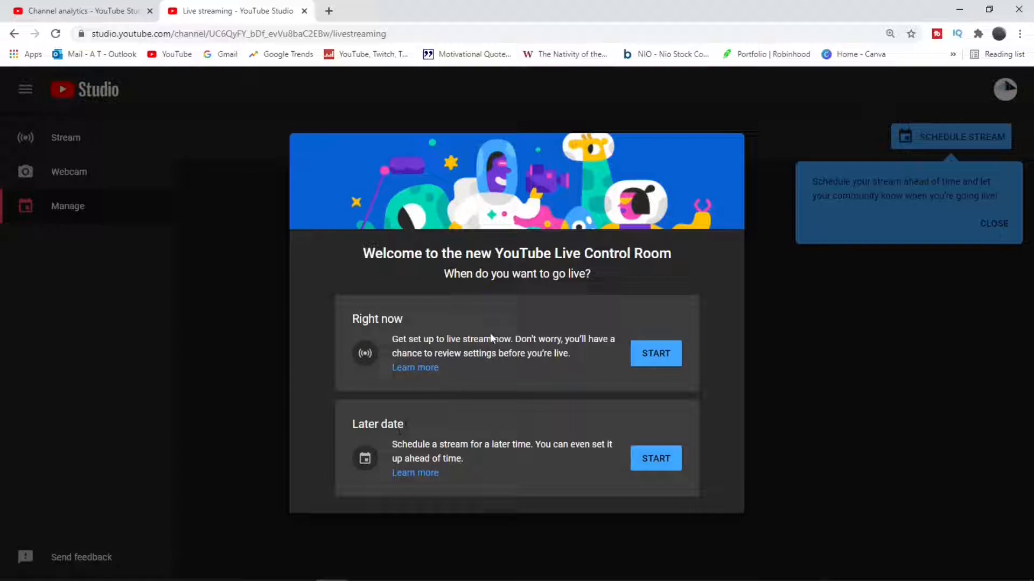
Choose to go live Right now using Streaming software, reaching the stream key page
click(656, 353)
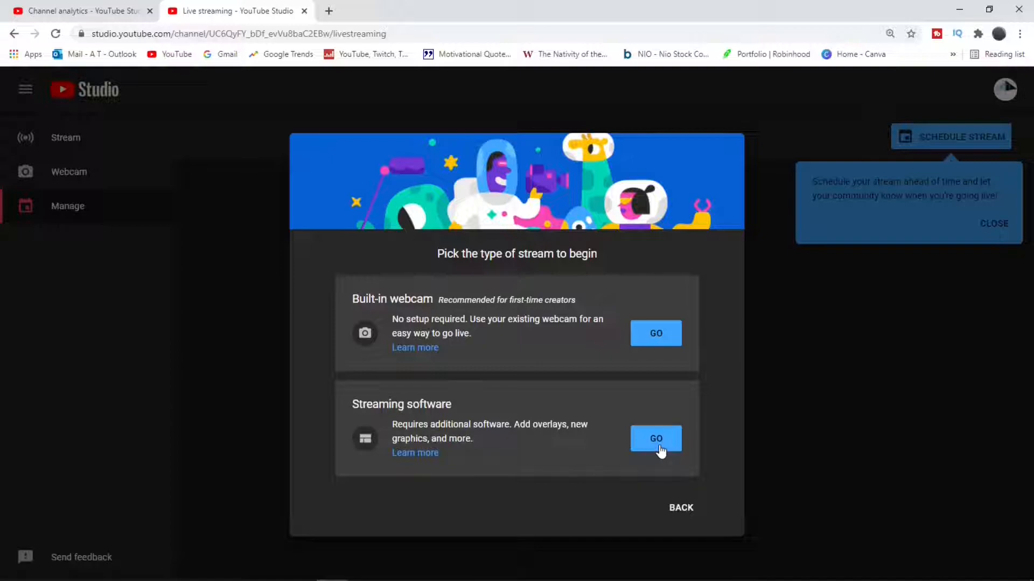
click(655, 439)
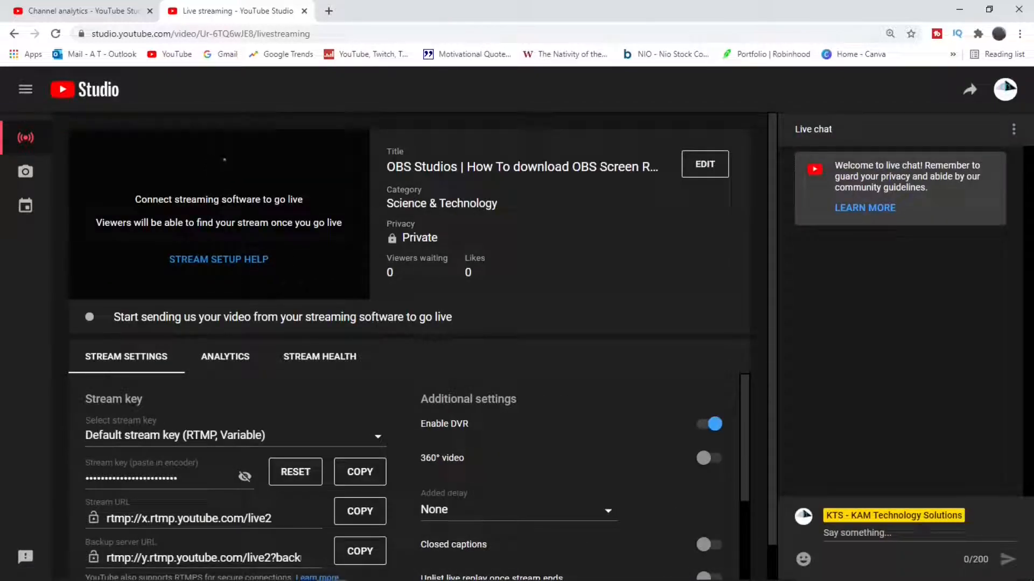
scroll(down, 3)
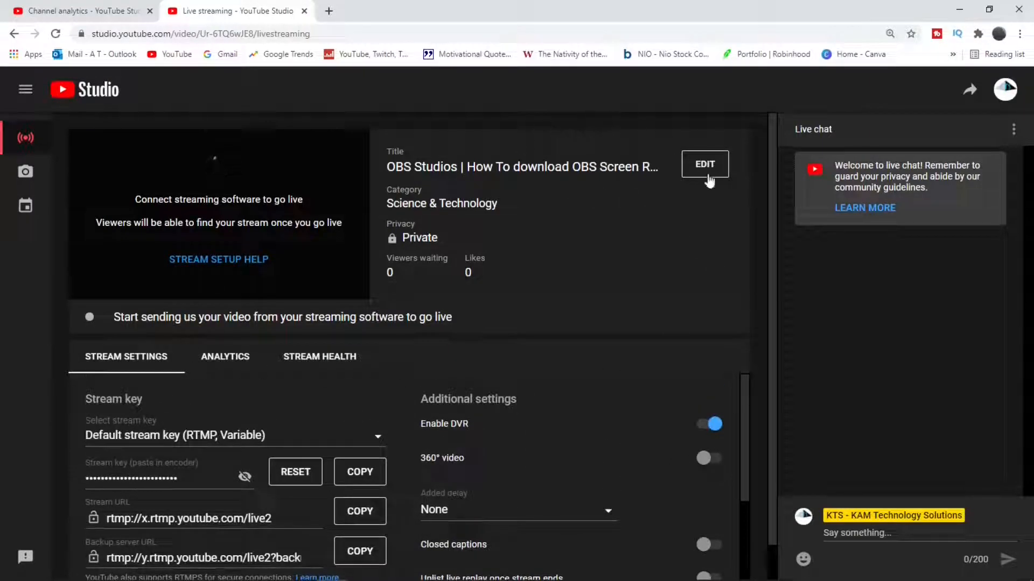
click(704, 164)
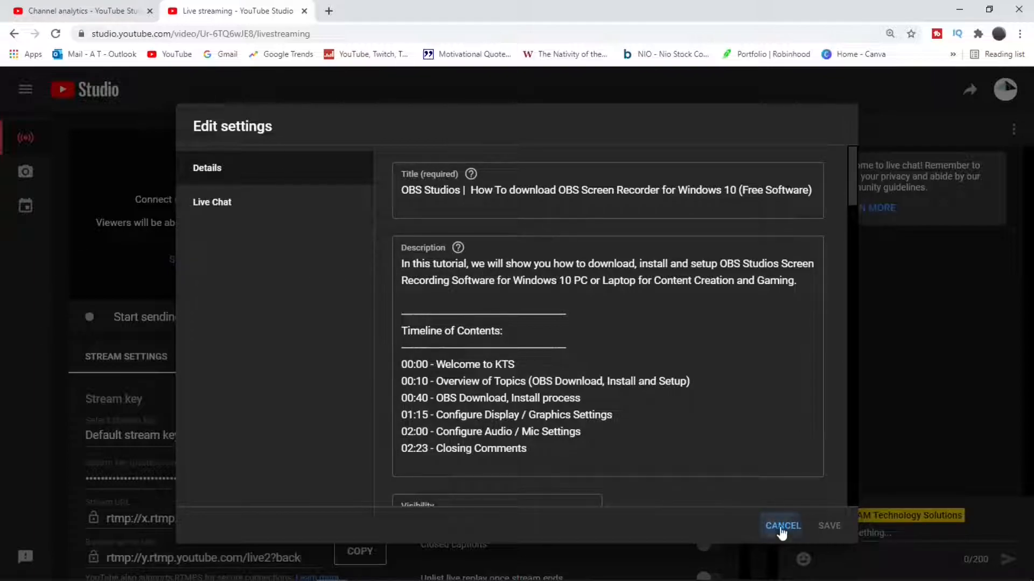
click(782, 526)
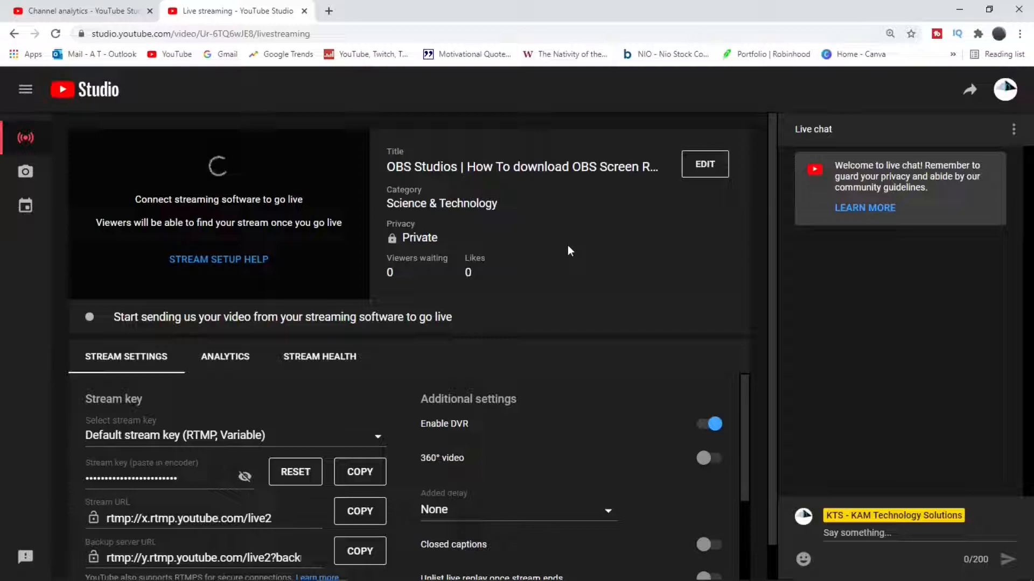
Copy the stream key for the encoder so the broadcast goes live
scroll(down, 3)
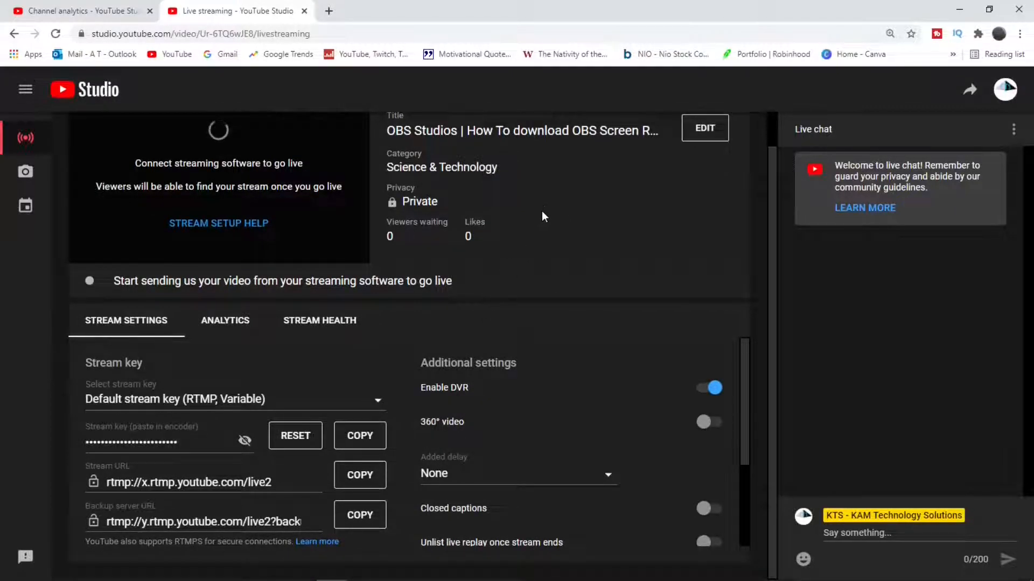
scroll(down, 3)
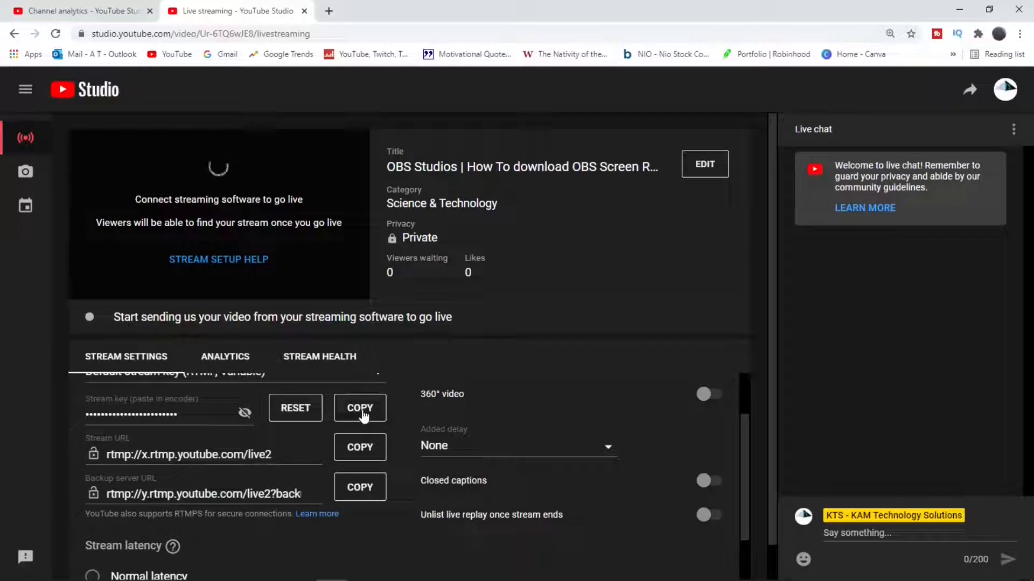
click(360, 408)
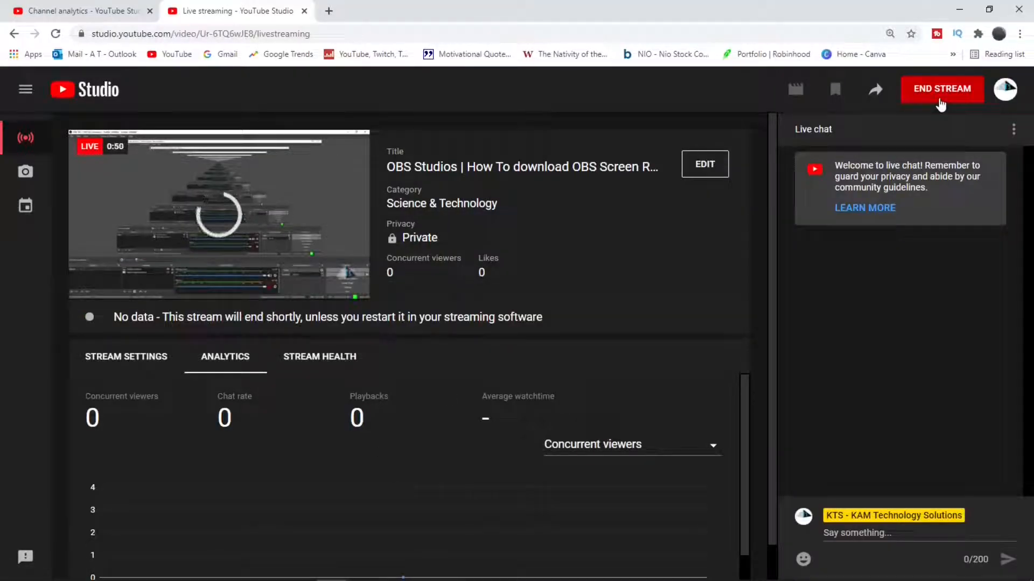
End the 0:55 live stream, confirm it, and send the recording to Edit in Studio
click(940, 88)
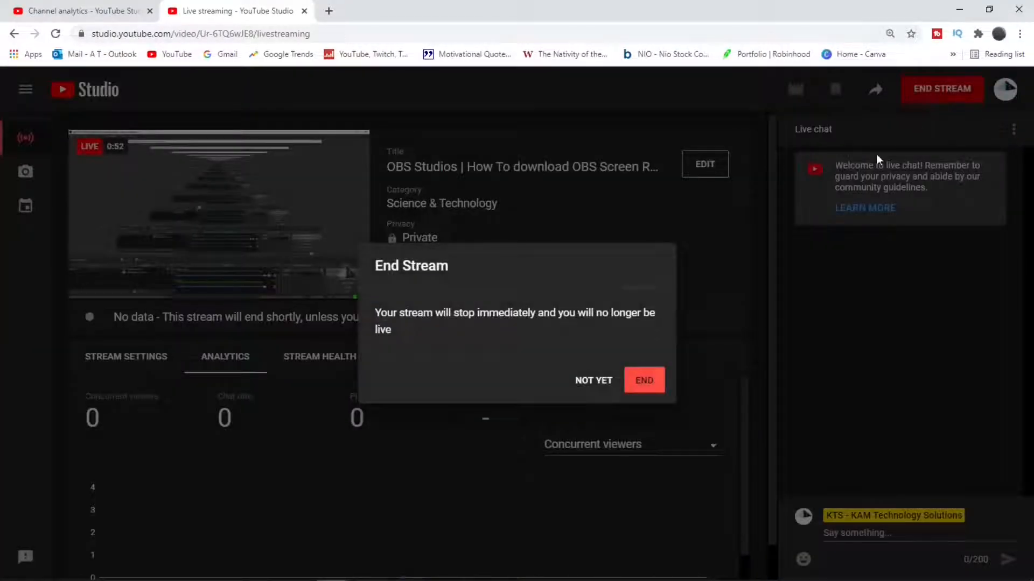
click(643, 380)
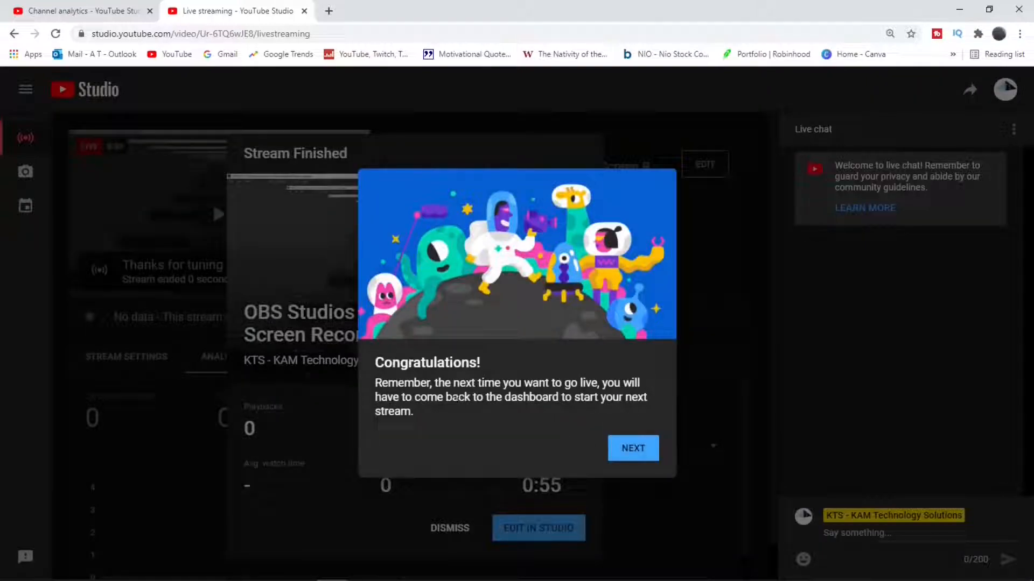
click(631, 448)
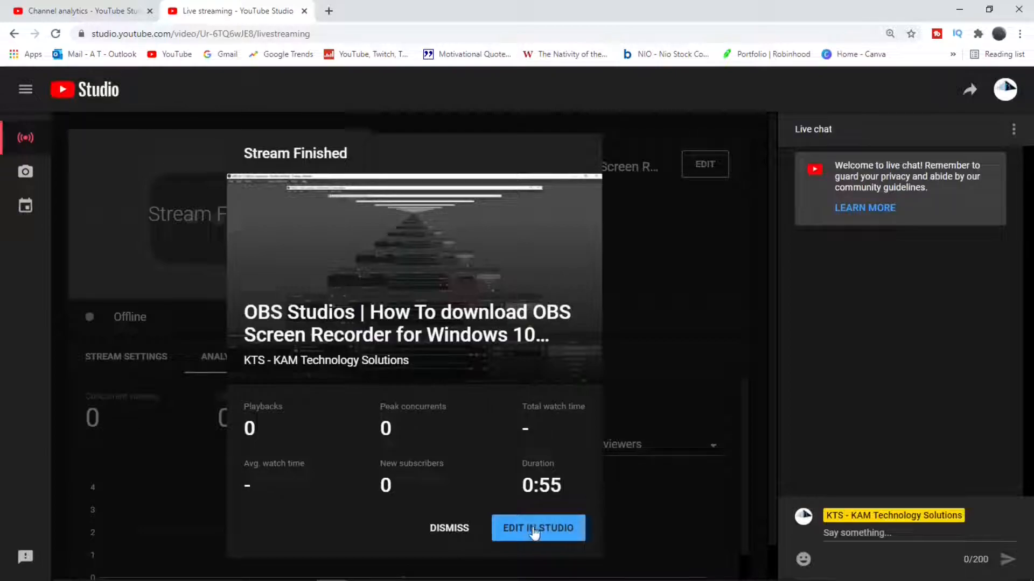
click(537, 527)
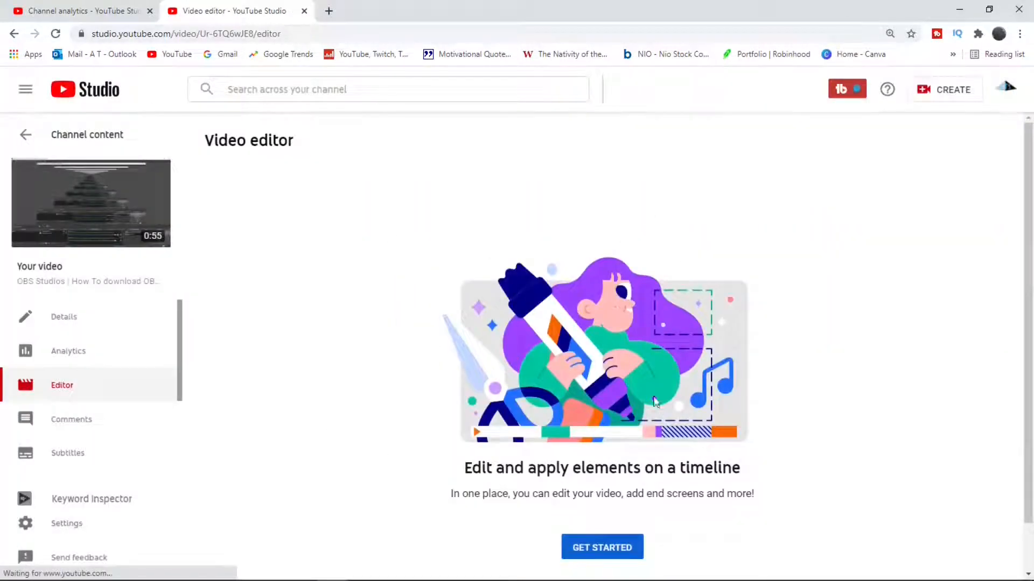
Get started in the video editor so the stream's preview and timeline load
click(601, 547)
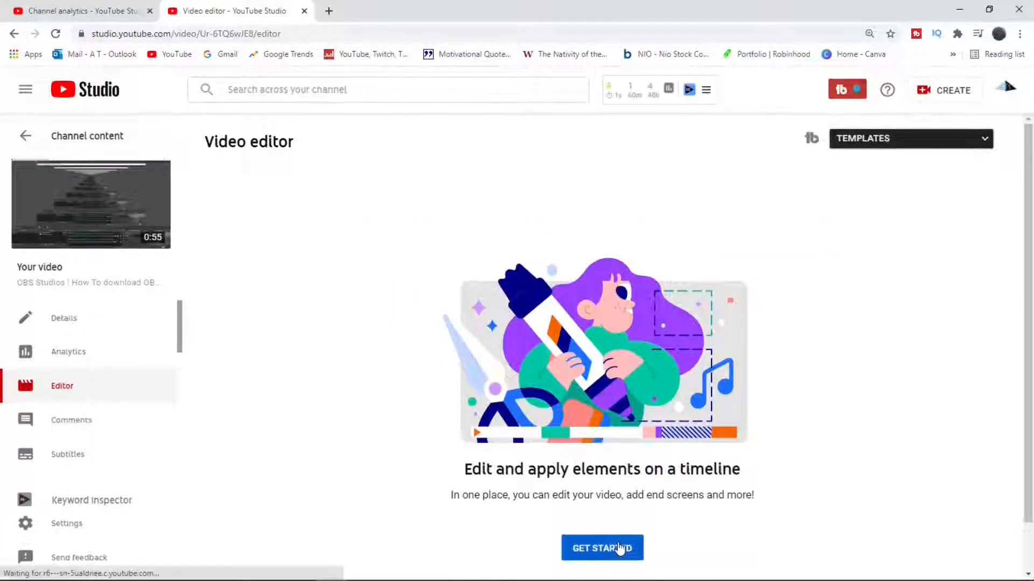
click(601, 548)
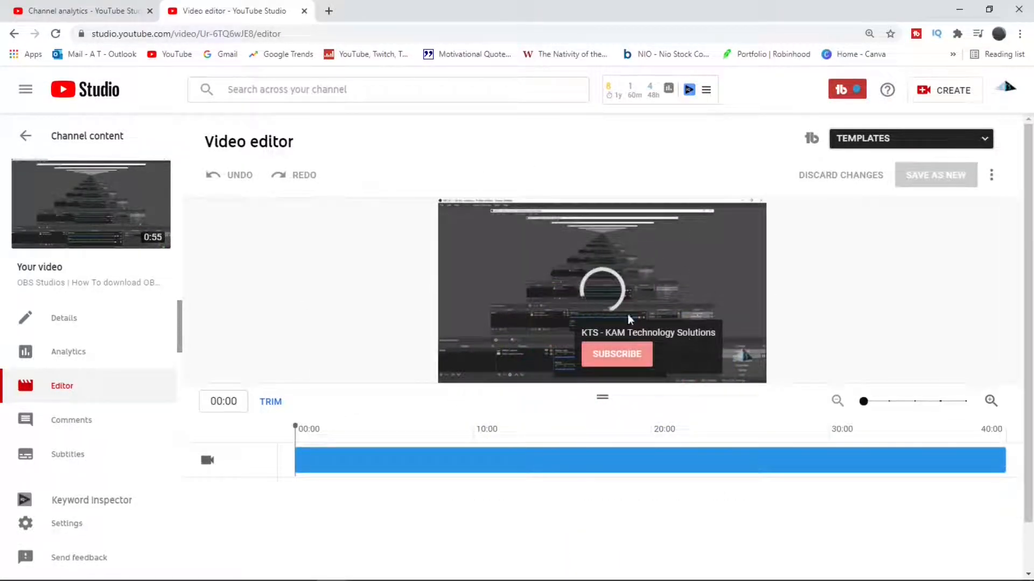
click(24, 136)
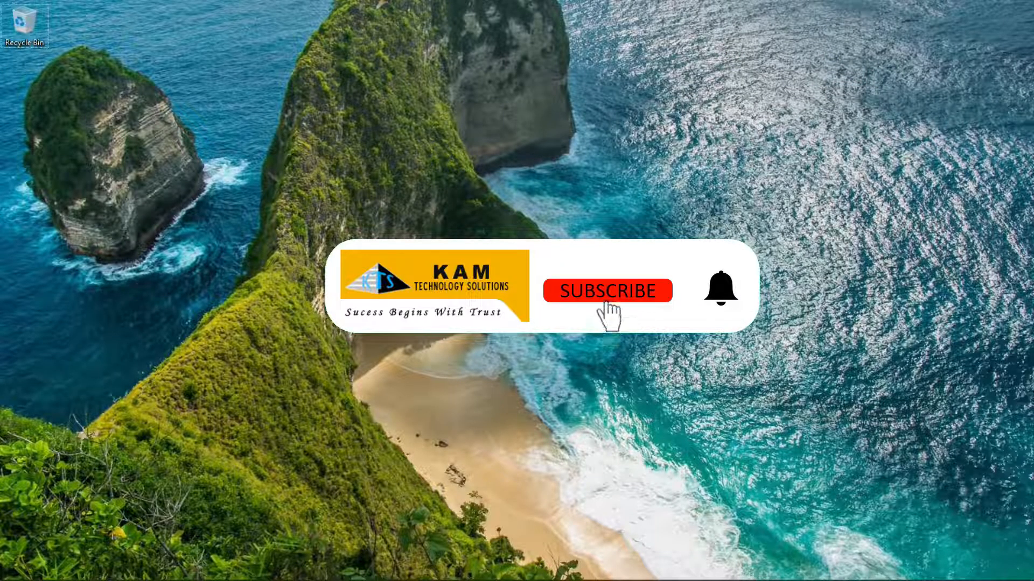
click(607, 290)
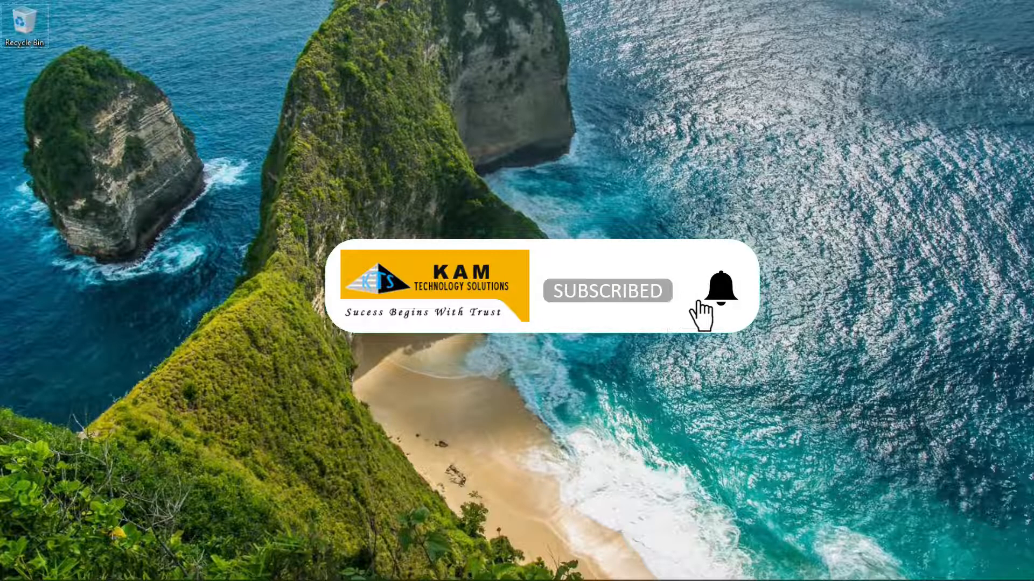
click(720, 290)
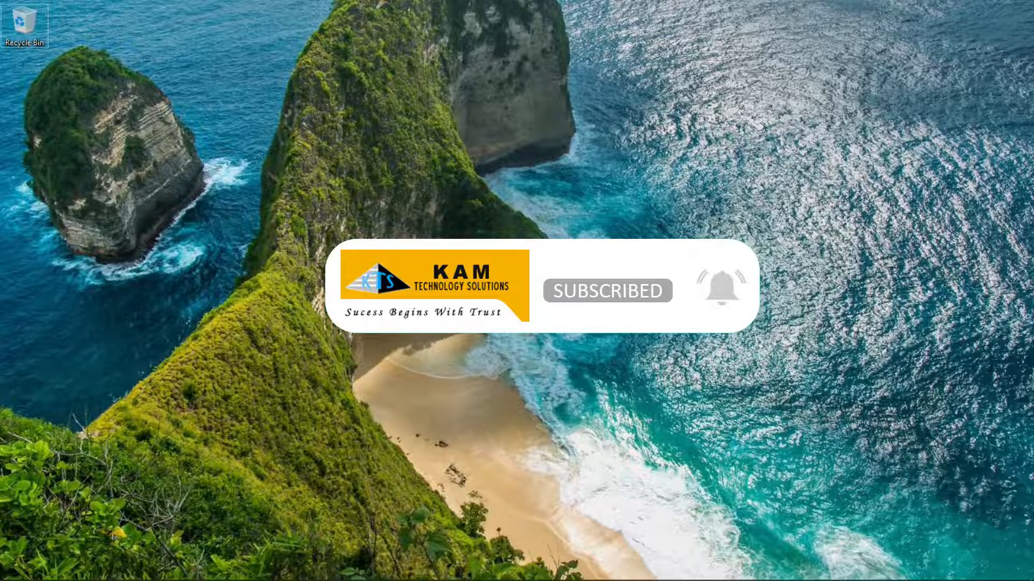